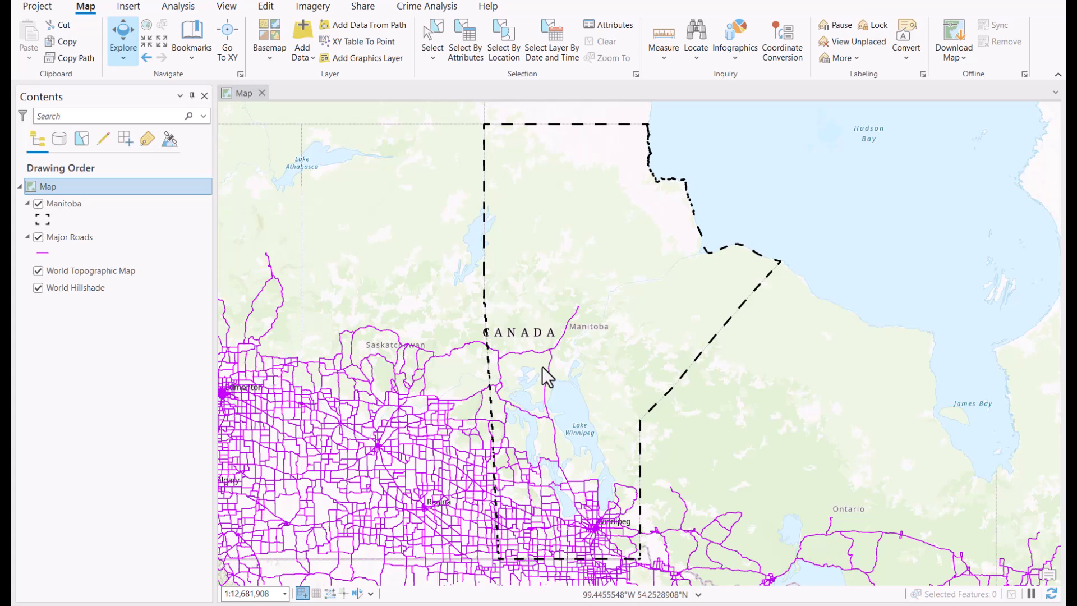
pyautogui.moveTo(532, 377)
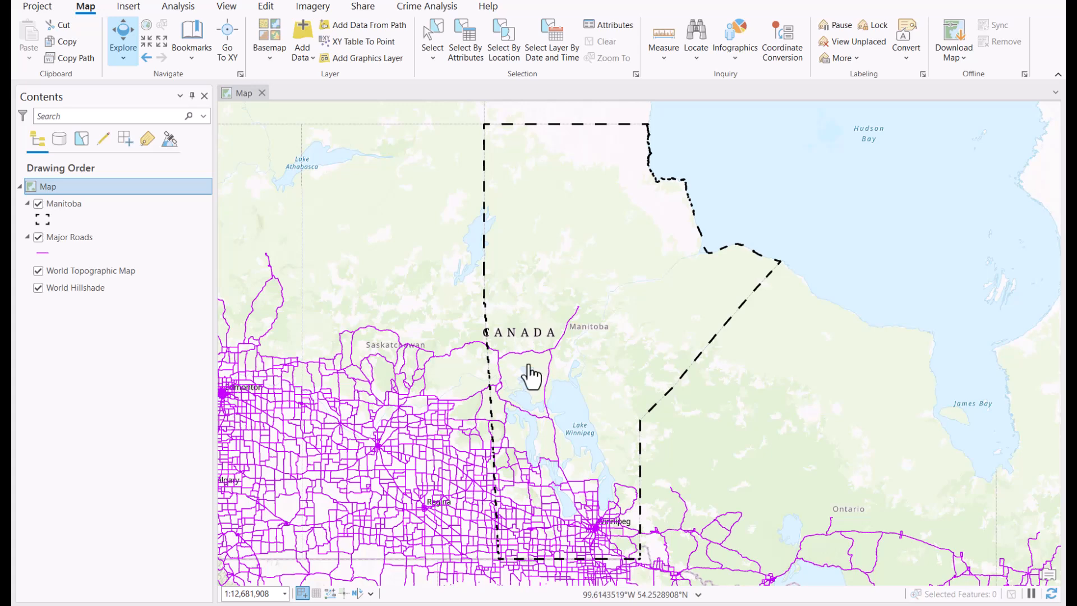
# Reach the Clip Layers page of the map's properties, currently set to no clipping
pyautogui.rightClick(47, 186)
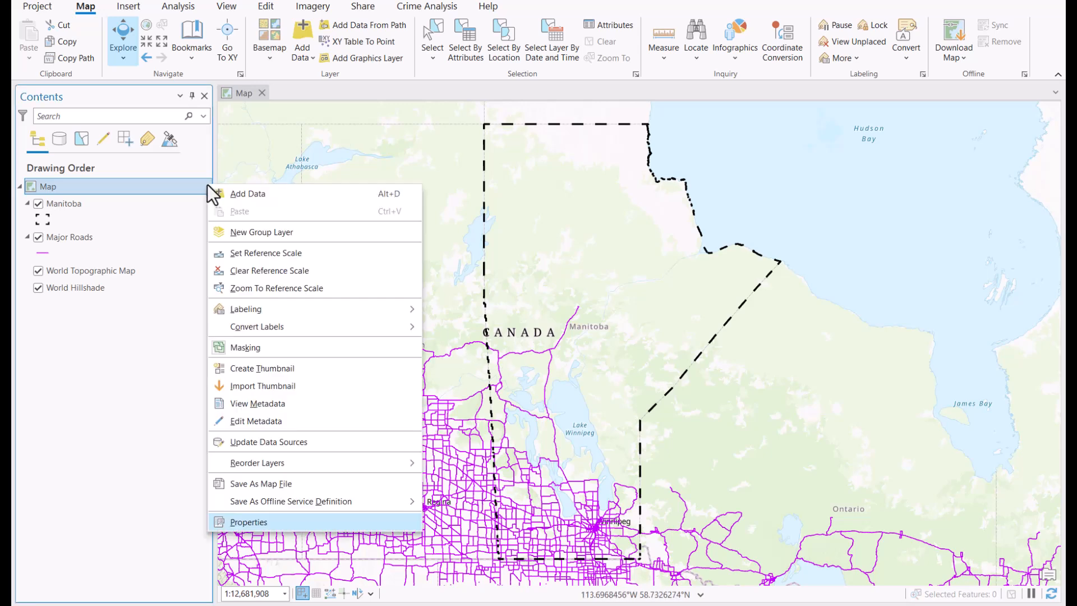
pyautogui.moveTo(288, 529)
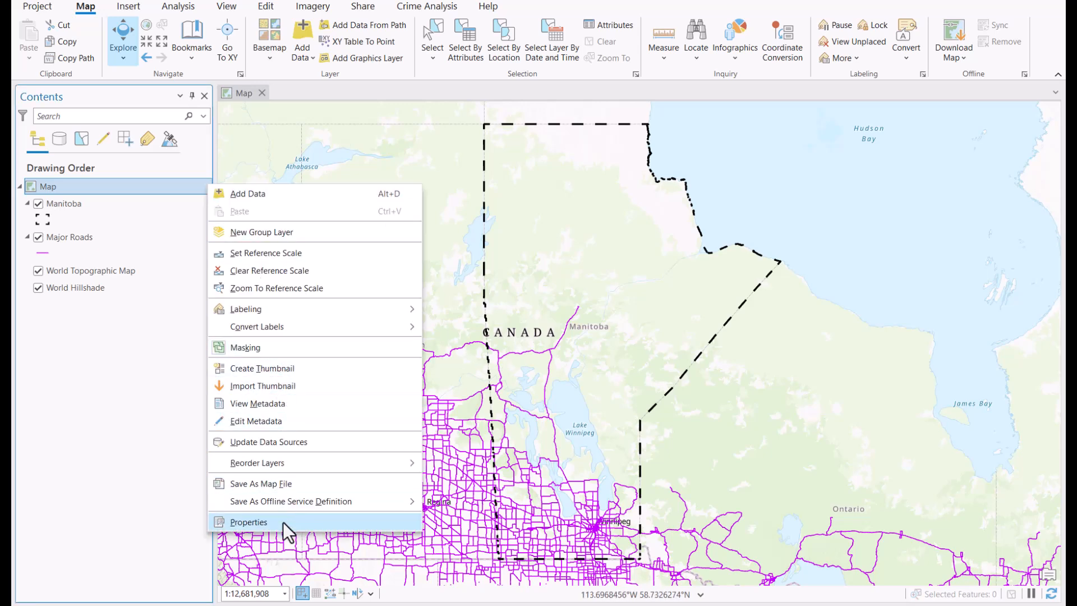
pyautogui.click(248, 522)
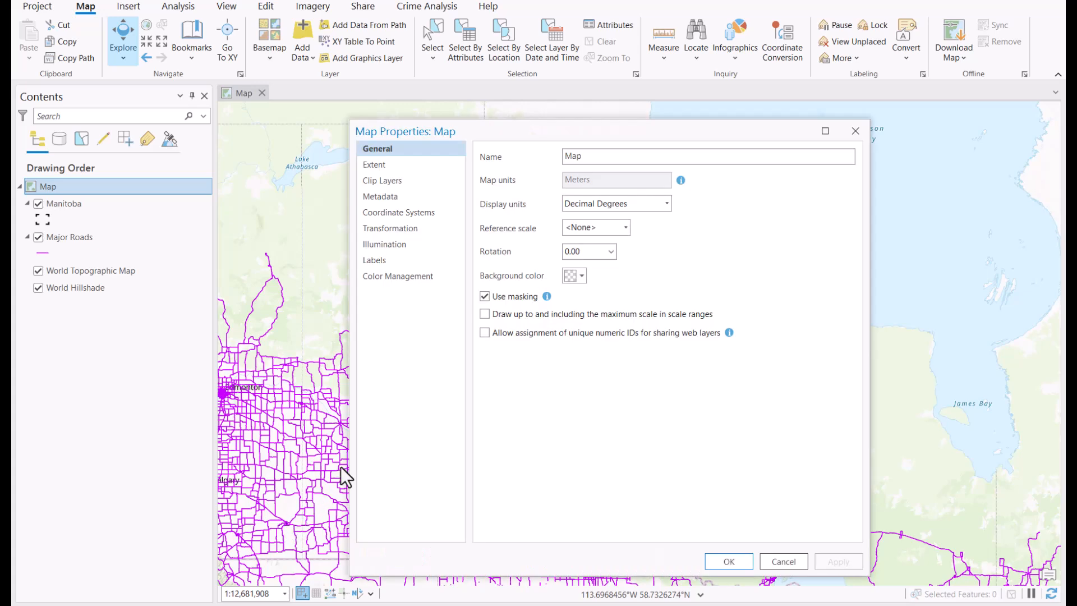
pyautogui.moveTo(382, 179)
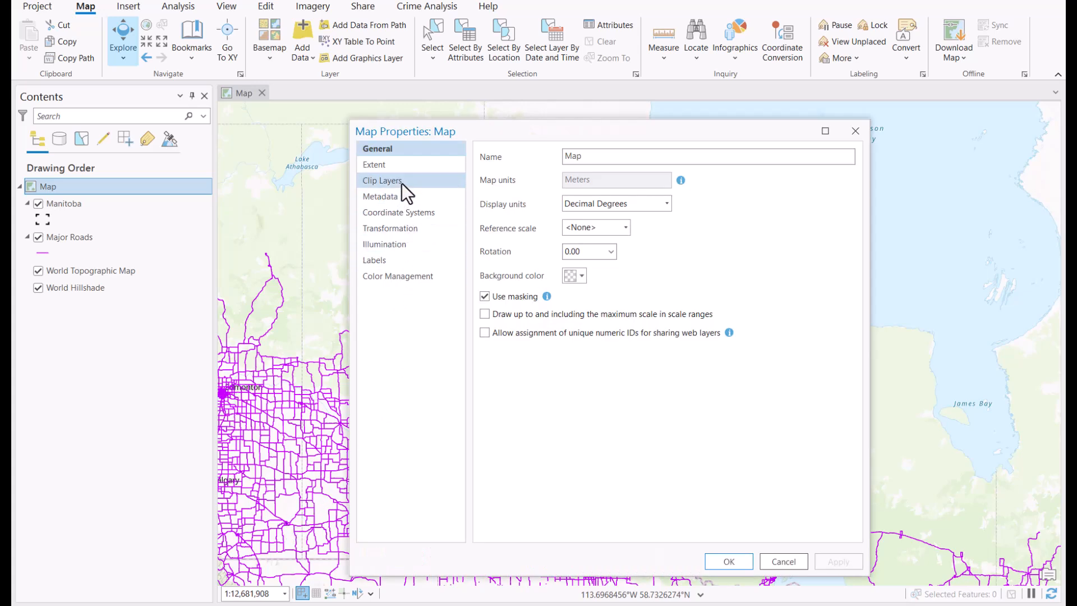
pyautogui.click(382, 179)
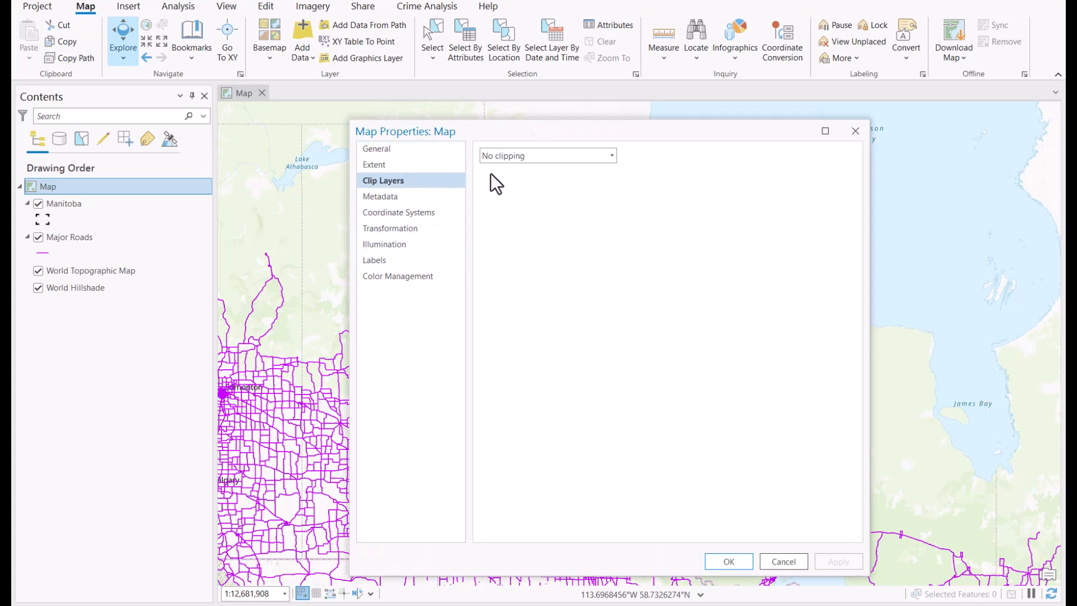
# Clip the map to the Manitoba layer's outline and apply it, leaving only the province visible
pyautogui.click(610, 155)
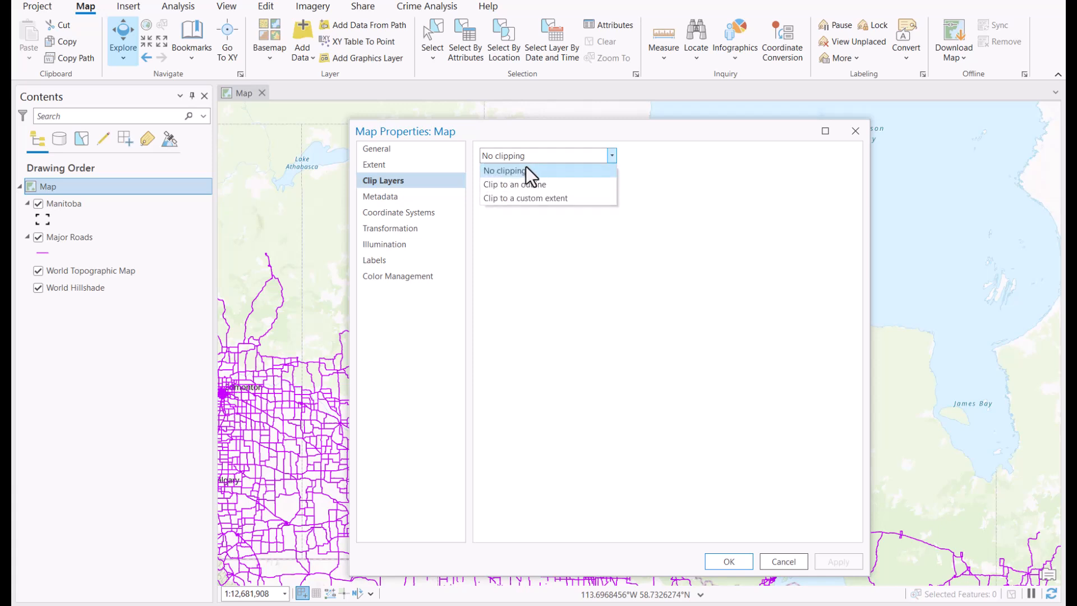
pyautogui.click(515, 184)
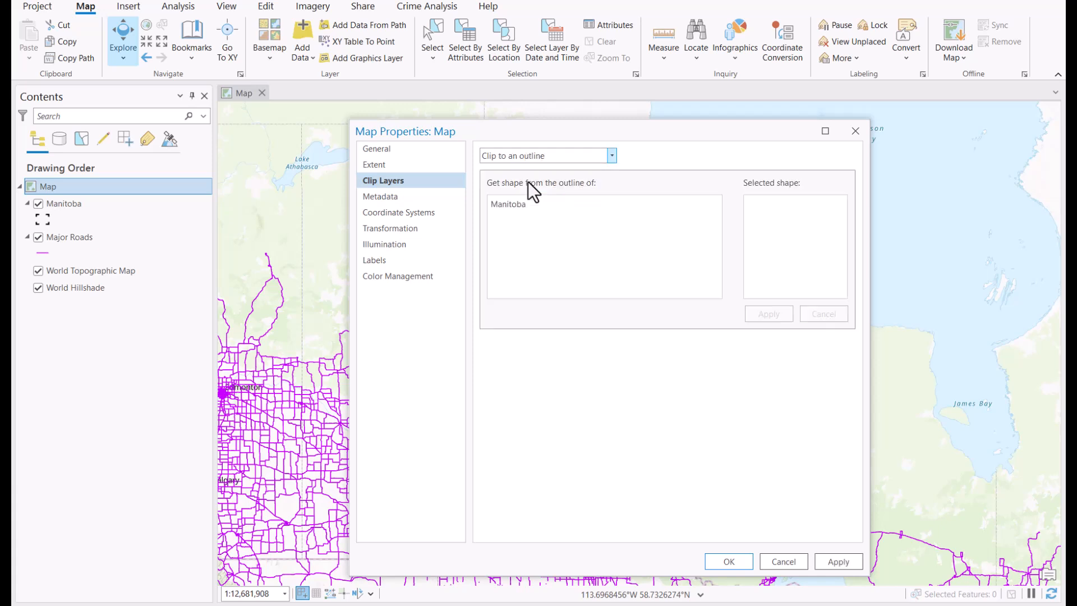
pyautogui.click(509, 204)
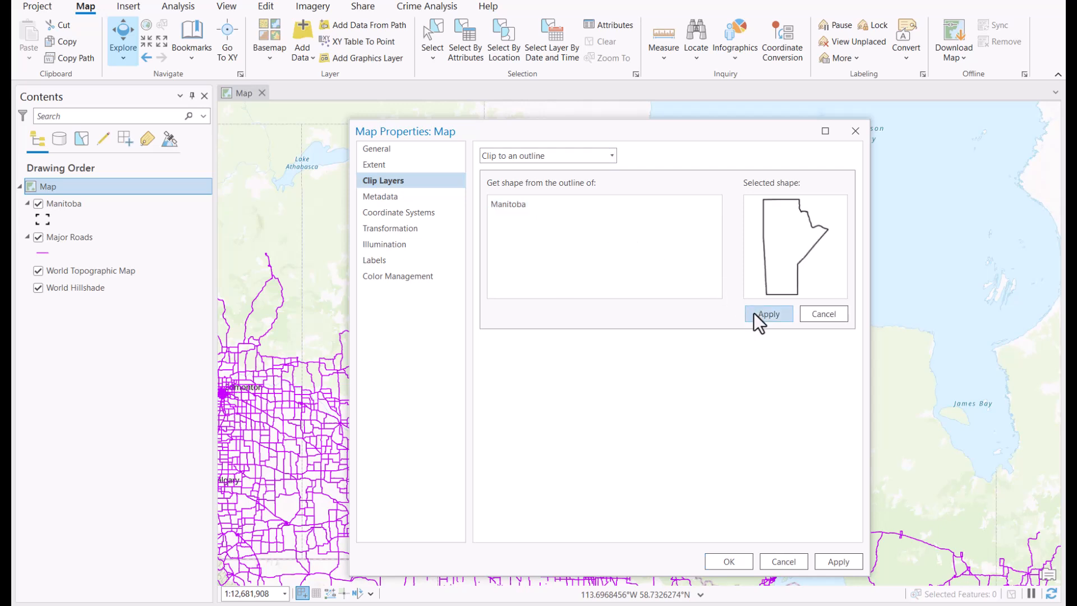
pyautogui.click(768, 314)
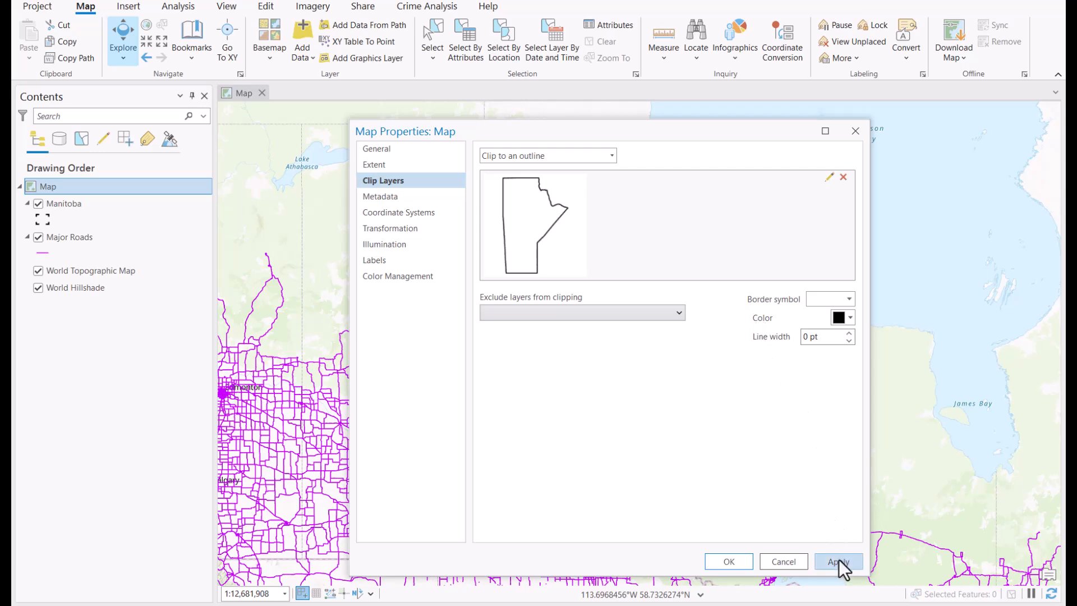
pyautogui.click(837, 561)
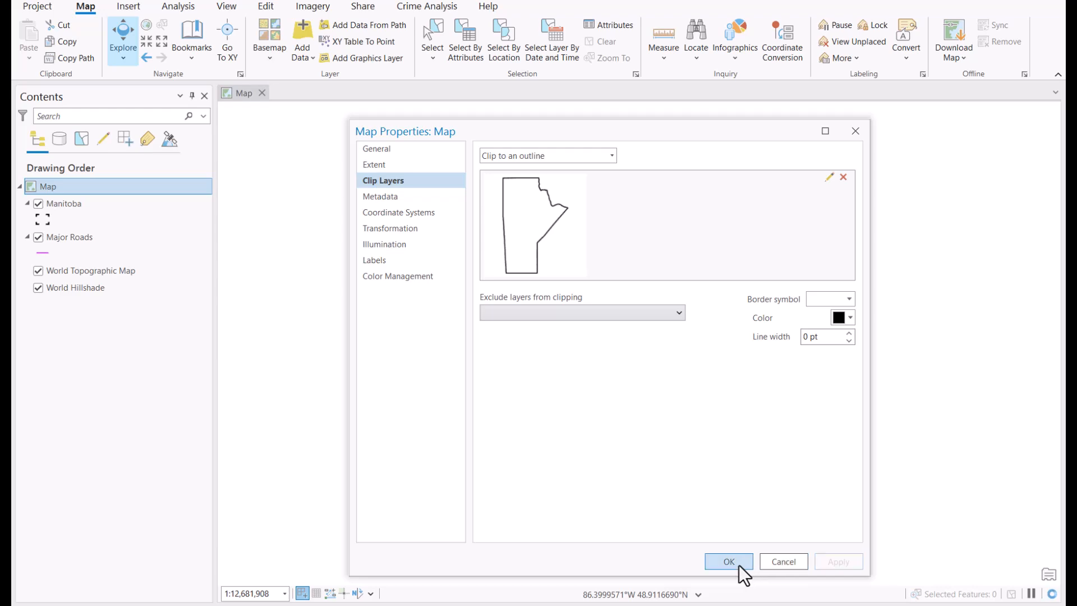
pyautogui.click(727, 561)
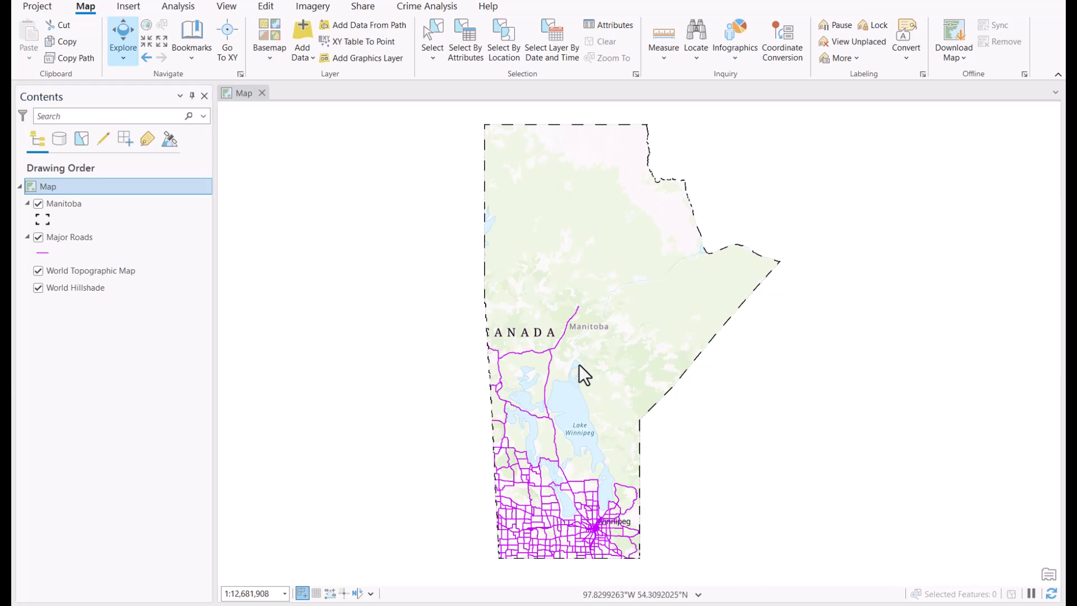
pyautogui.moveTo(195, 203)
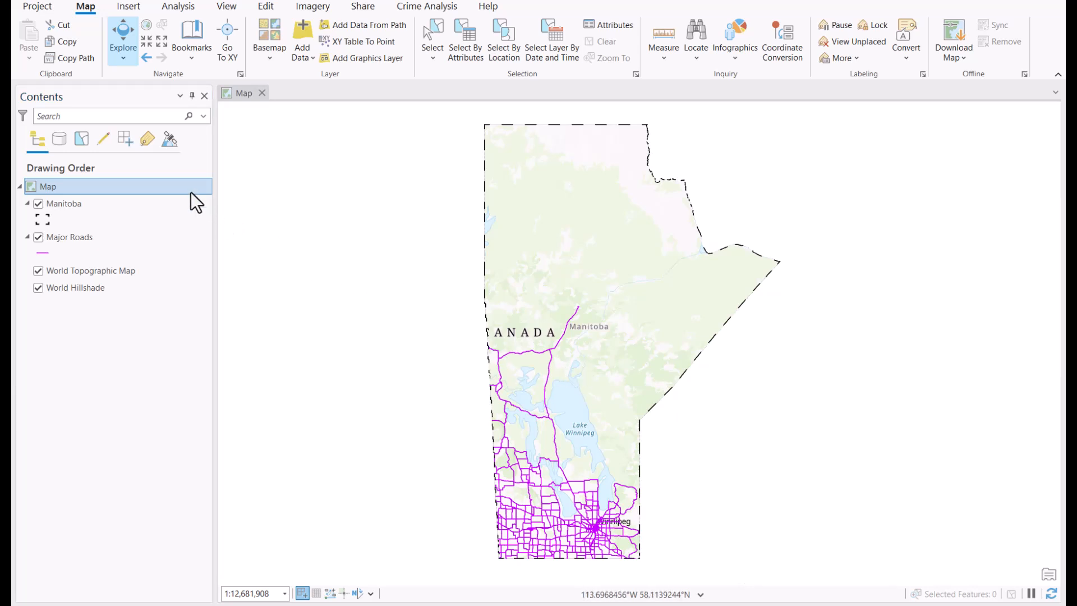
# Set the map's clipping back to No clipping and apply, restoring the full basemap and roads
pyautogui.rightClick(48, 186)
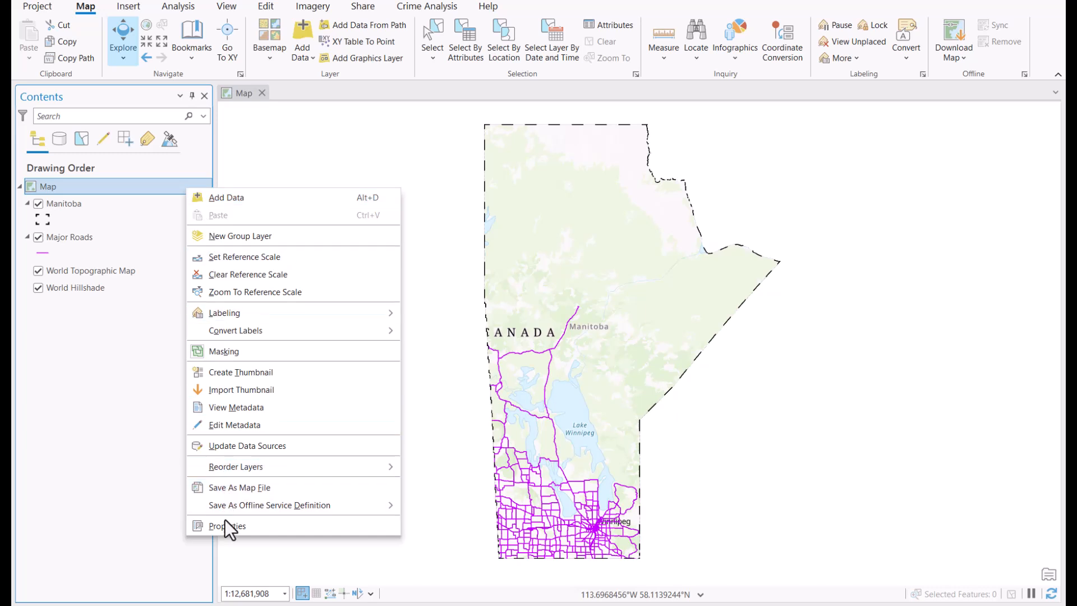
pyautogui.click(225, 525)
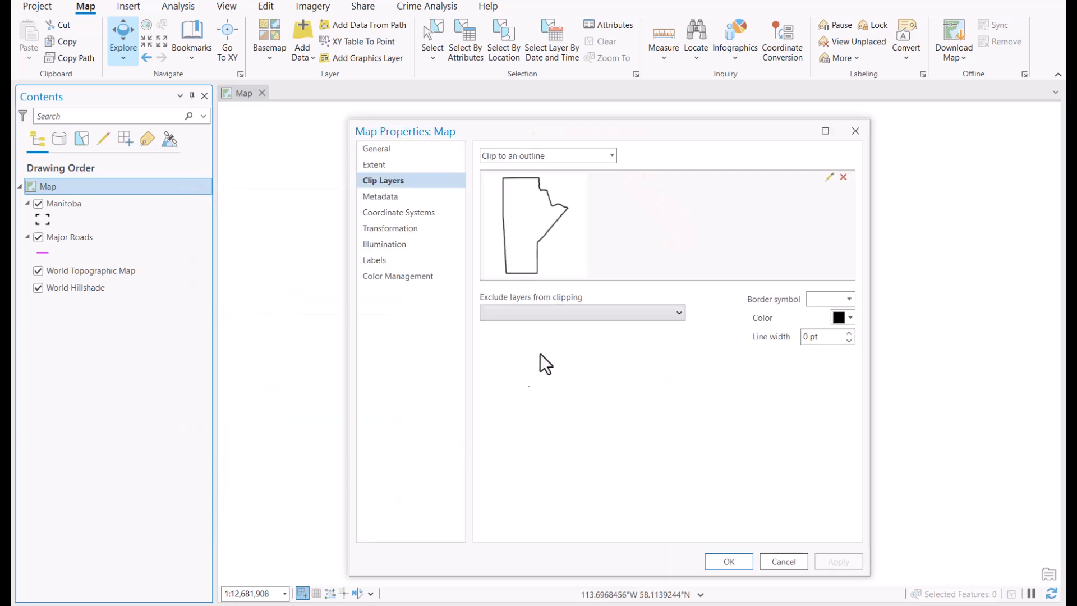
pyautogui.click(610, 155)
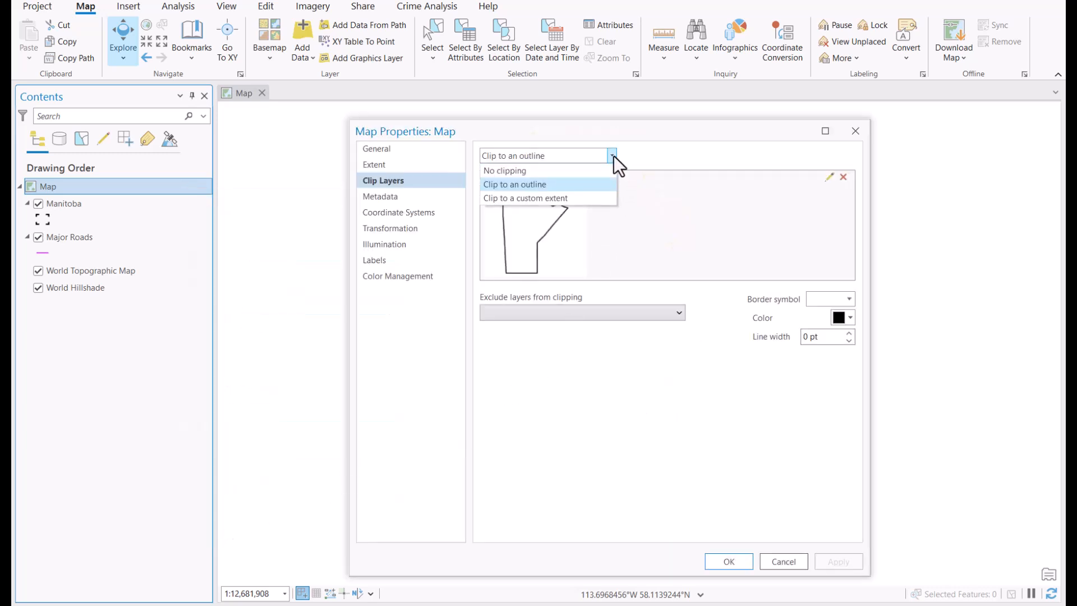
pyautogui.click(503, 171)
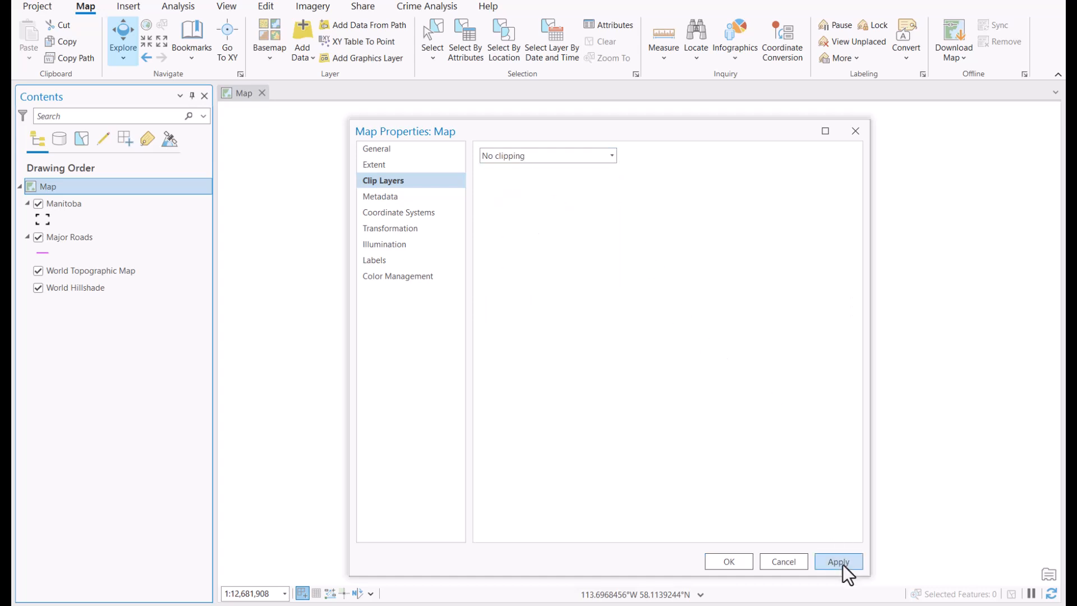
pyautogui.click(836, 561)
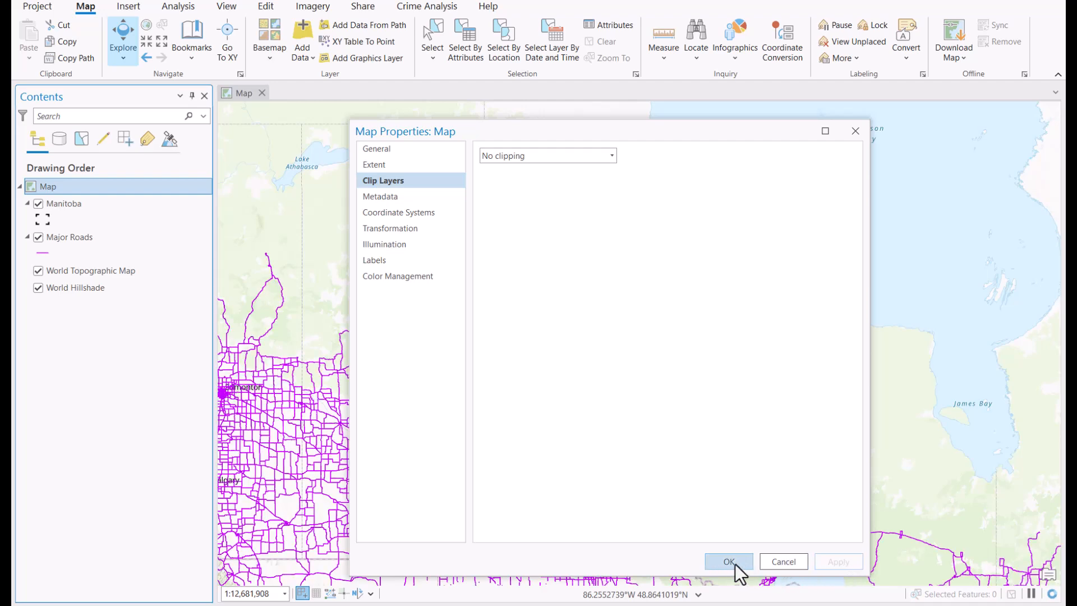
pyautogui.click(727, 561)
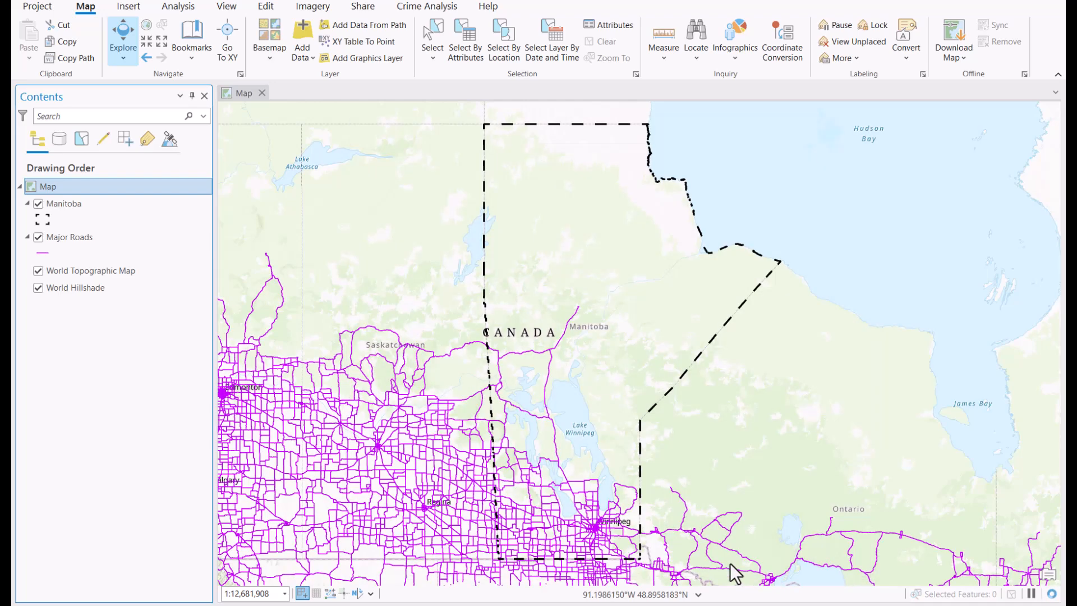